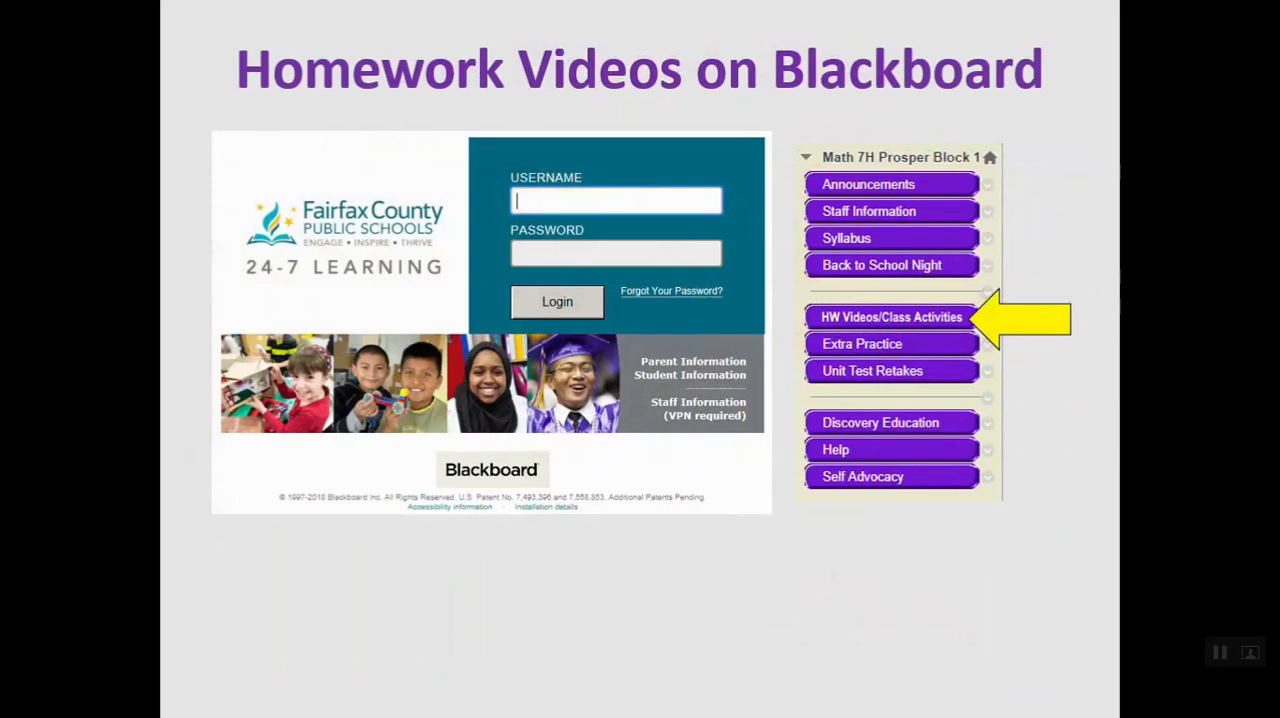
Advance the slideshow to the Blackboard lesson-pages slide with the Lesson 1 Solid Figures video.
click(890, 317)
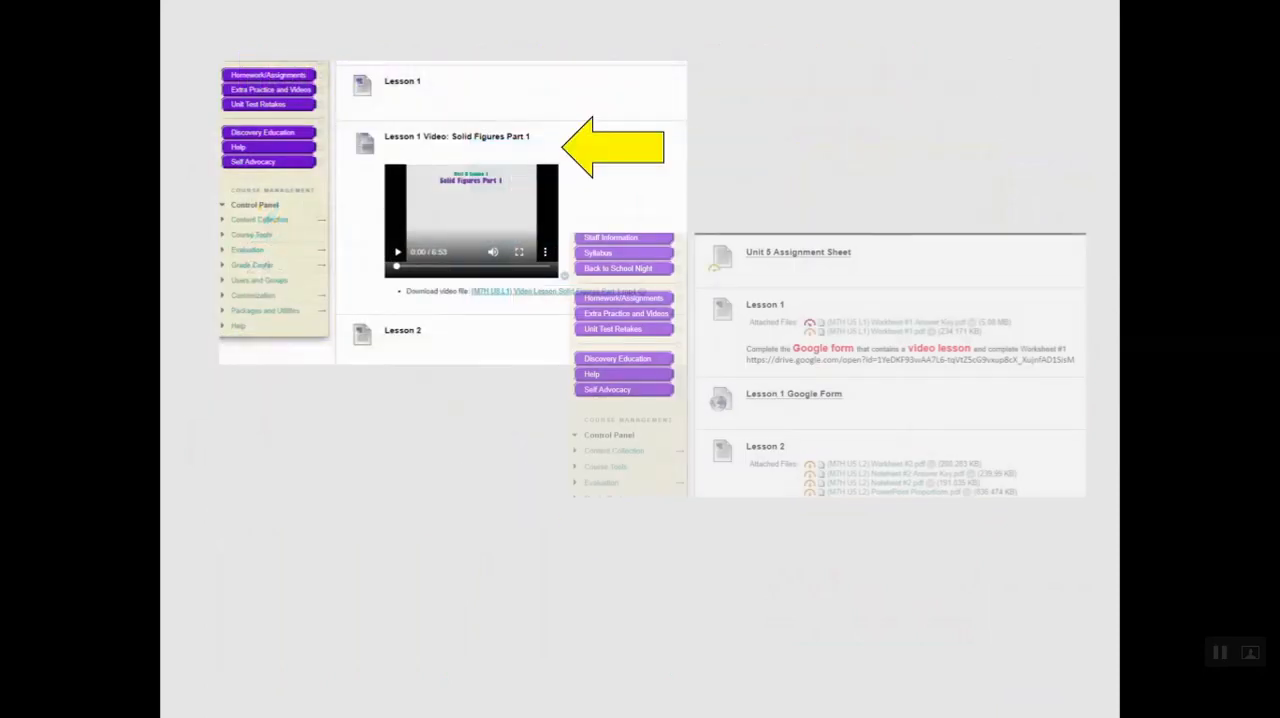